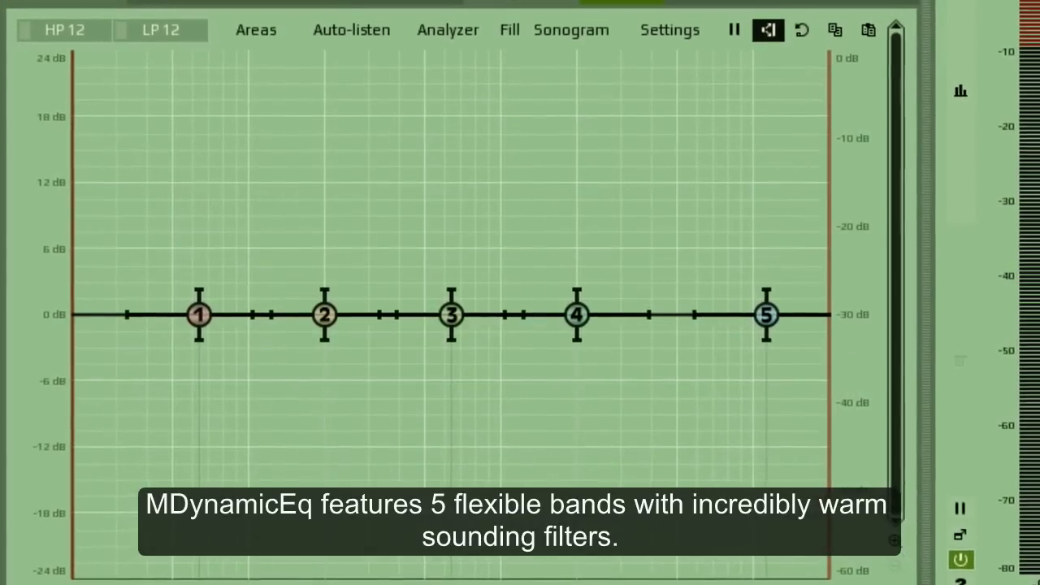
Steepen the band's filter slope from 12 dB/oct to a very steep 120 dB/oct high-pass.
drag(198, 316, 201, 348)
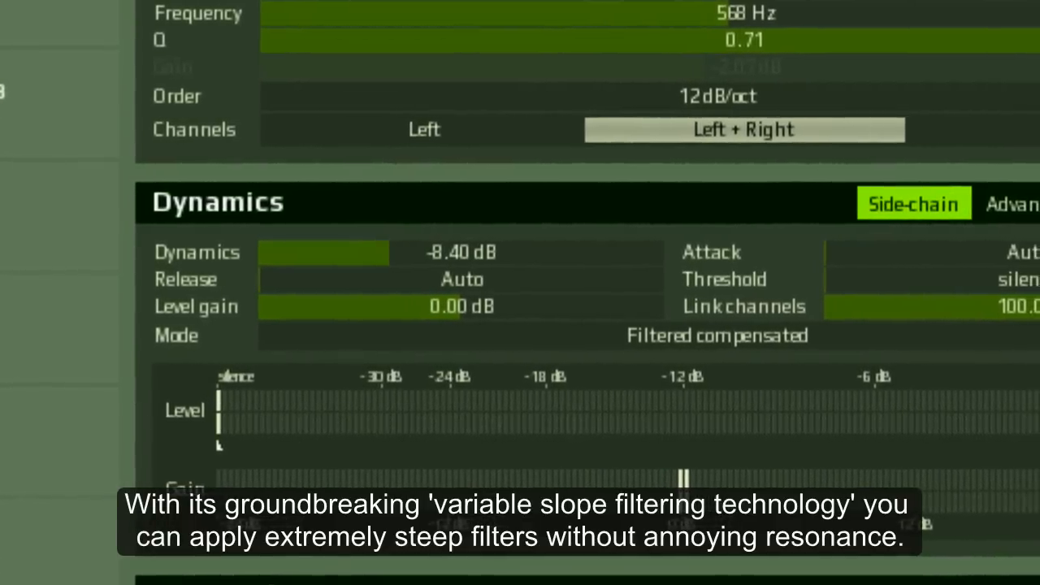
click(720, 94)
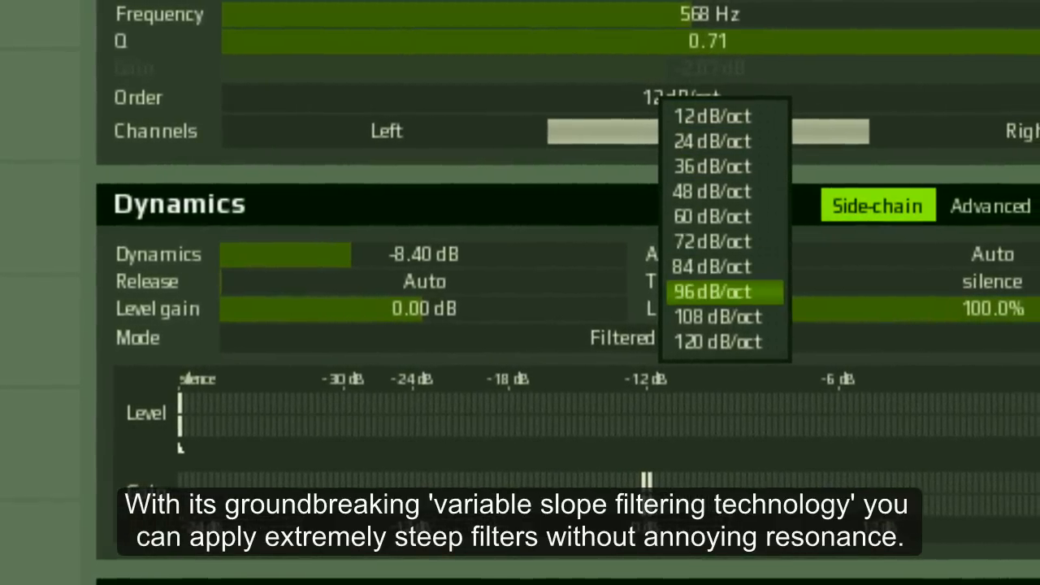
click(718, 341)
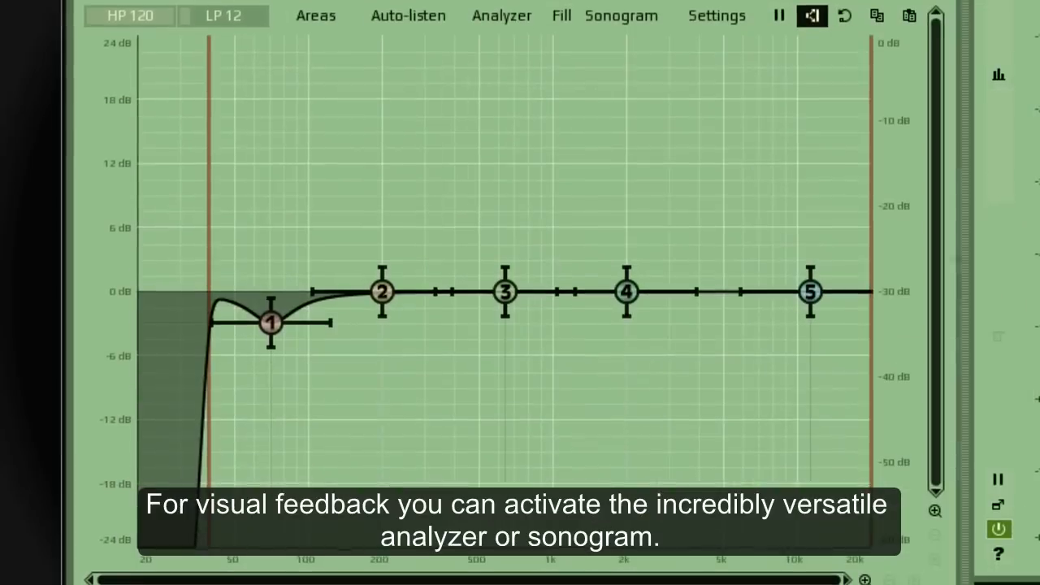
Show the instrument guide areas, turn on auto-listen and bring up the analyzer settings window.
click(500, 16)
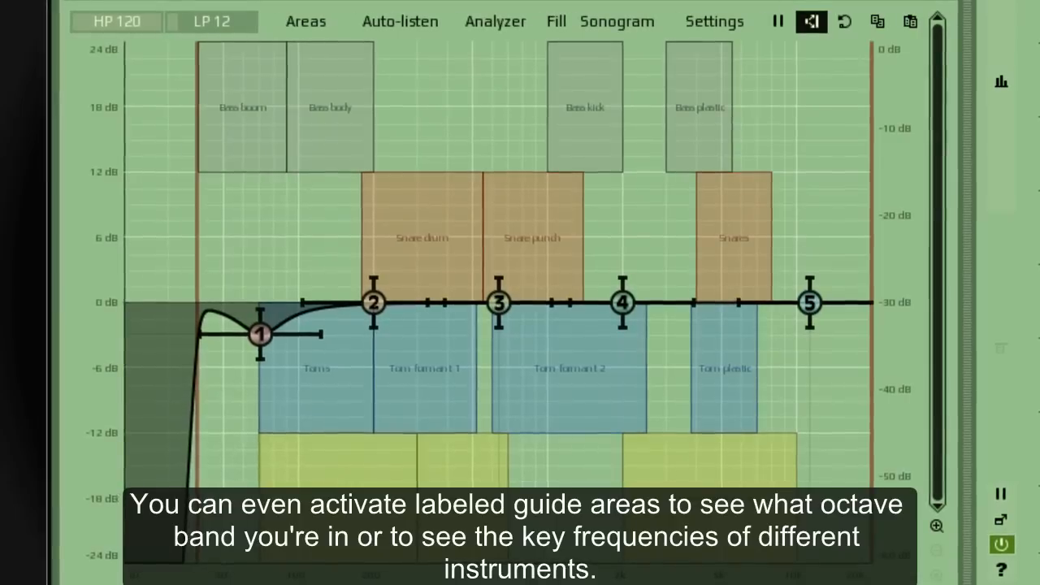
click(396, 23)
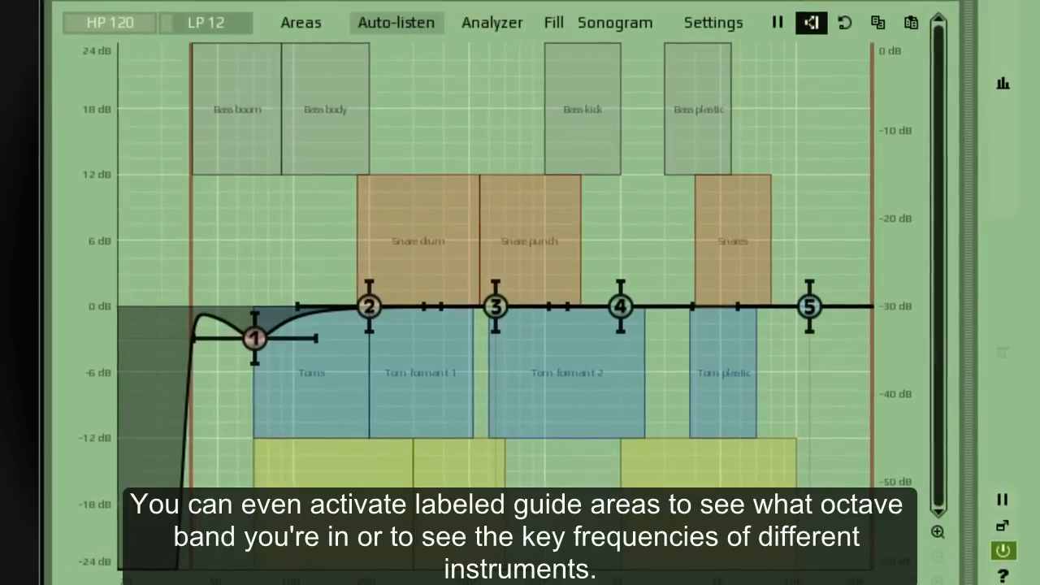
click(490, 23)
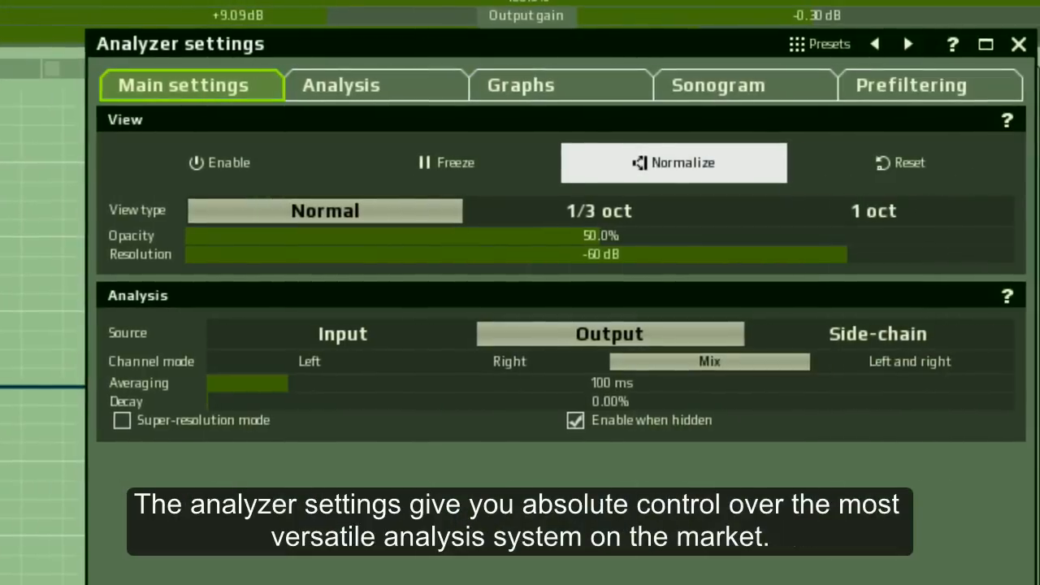
Review the Analysis and Sonogram colour settings, then leave for the easy screen with bass, mids and treble at 0 dB.
click(341, 85)
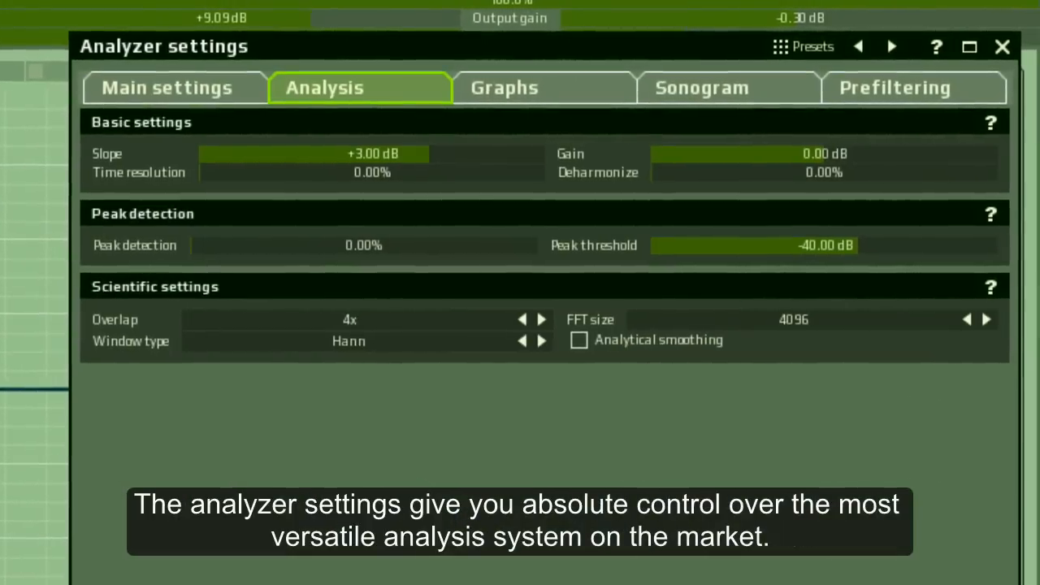
click(701, 88)
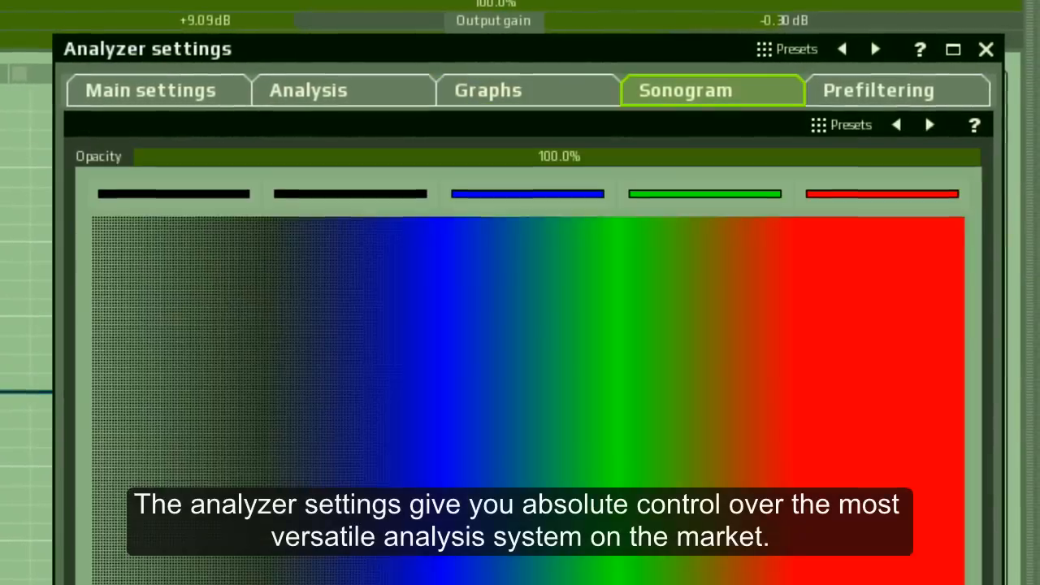
click(884, 91)
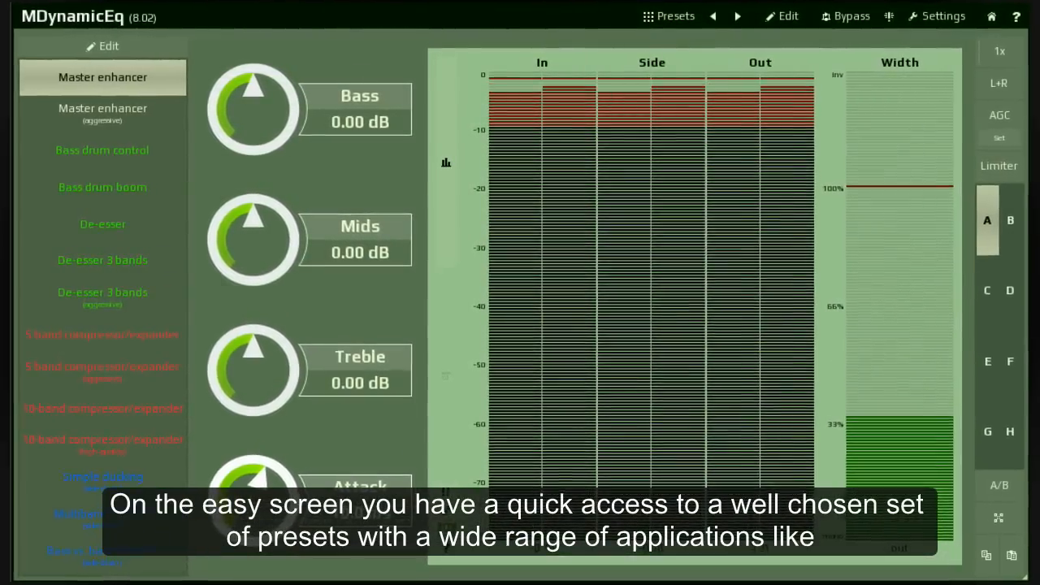
Load 'Master enhancer (aggressive)', raising bass, mids and treble to +6 dB, then reach the MIDI preset switch trigger settings.
click(102, 113)
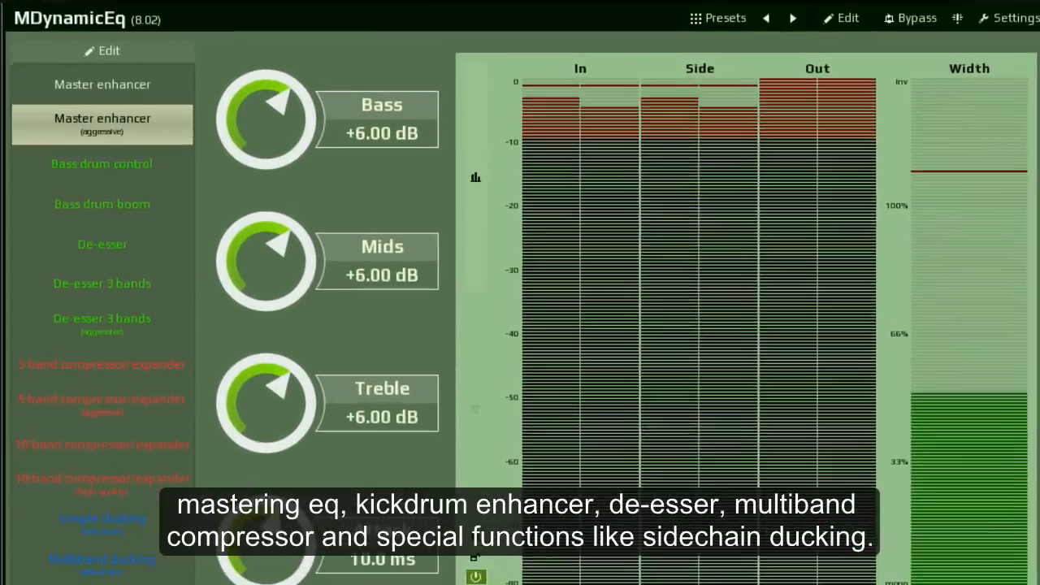
click(101, 205)
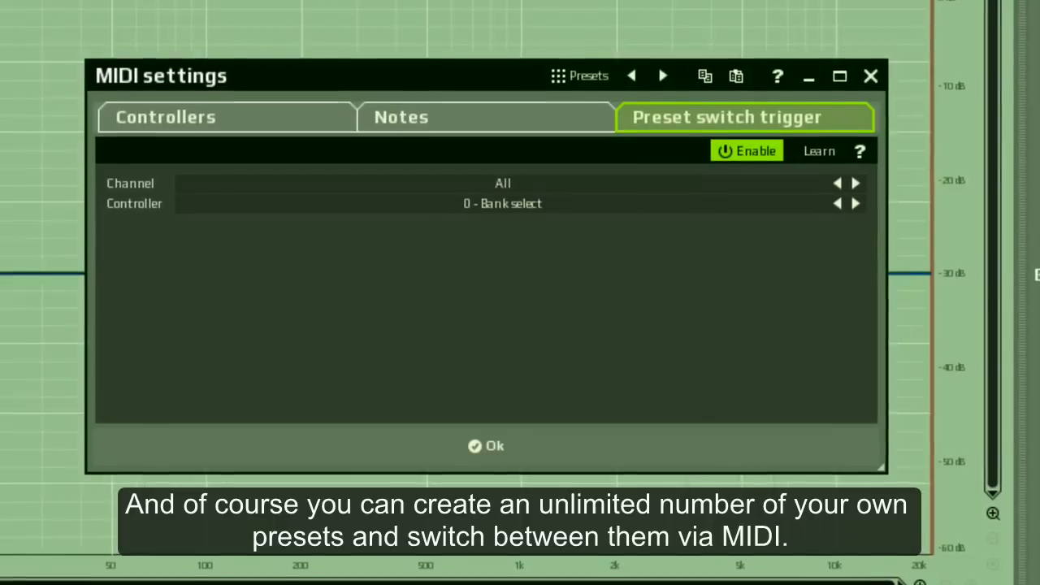
Review the MIDI note assignments, then confirm with Ok and return to the equalizer curve.
click(401, 117)
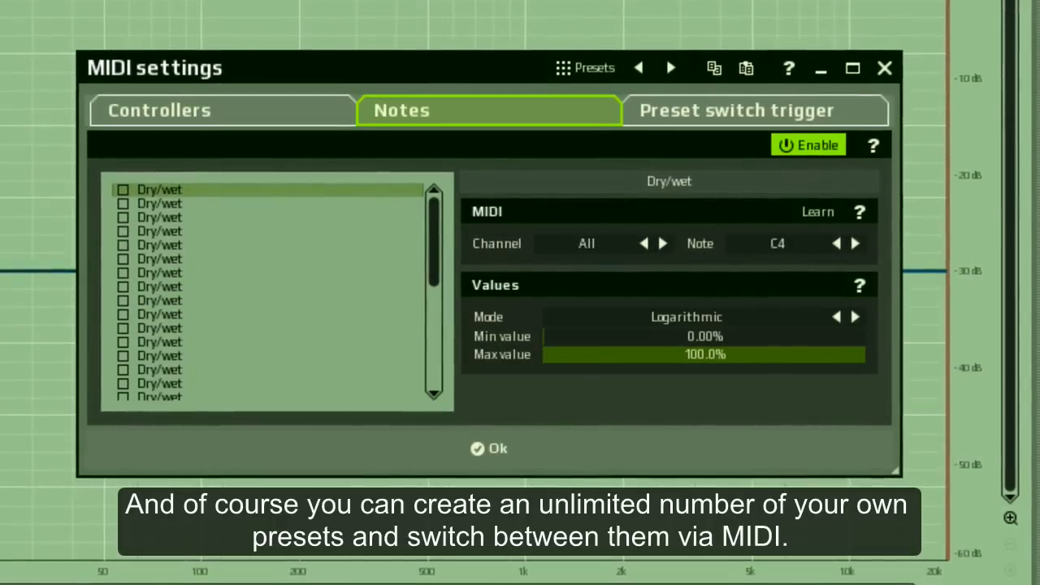
click(734, 110)
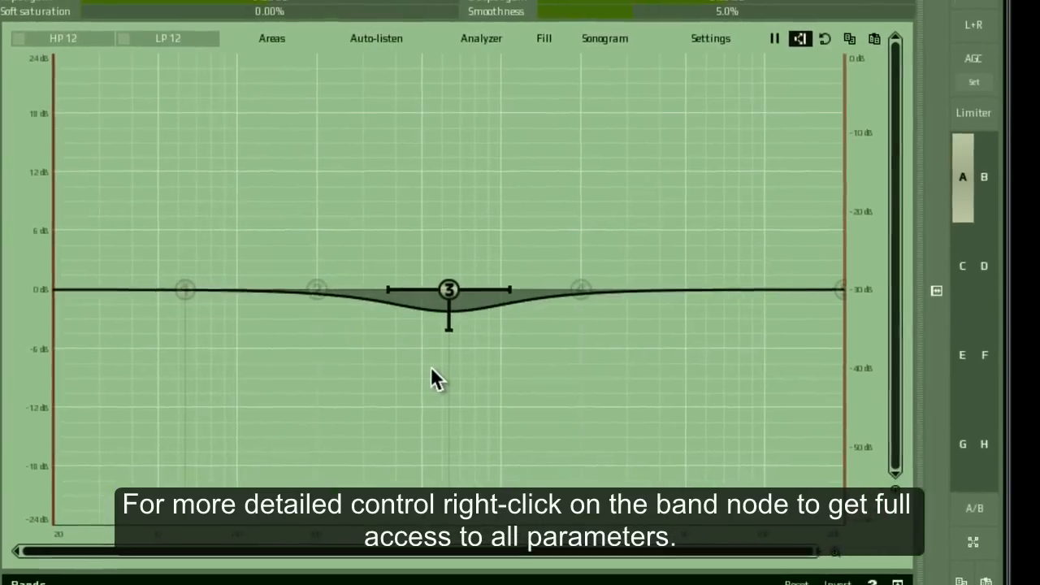
Bring up band 3's full parameters and restrict it to processing only the right channel.
right_click(447, 290)
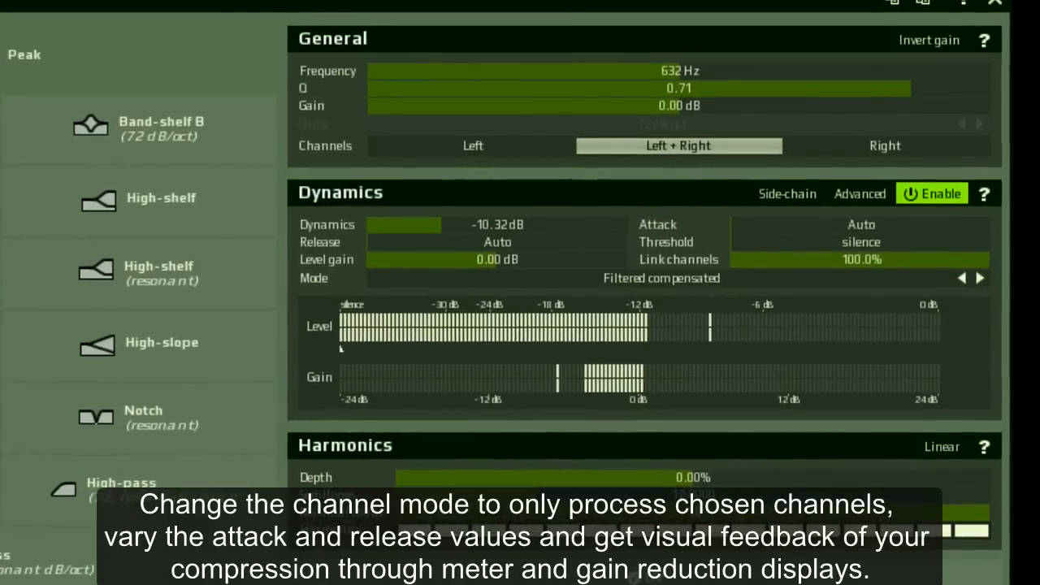
click(884, 150)
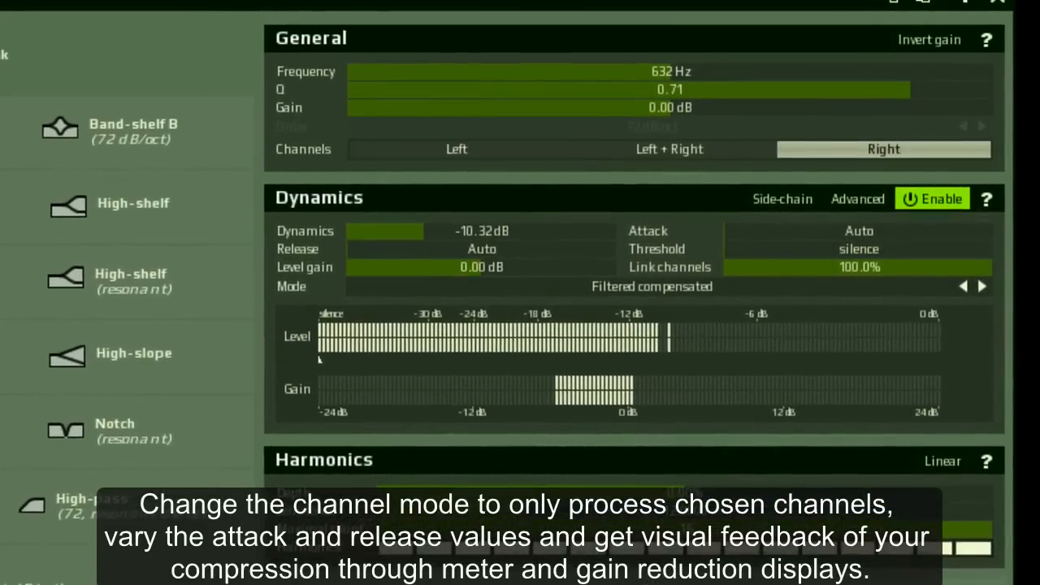
click(660, 153)
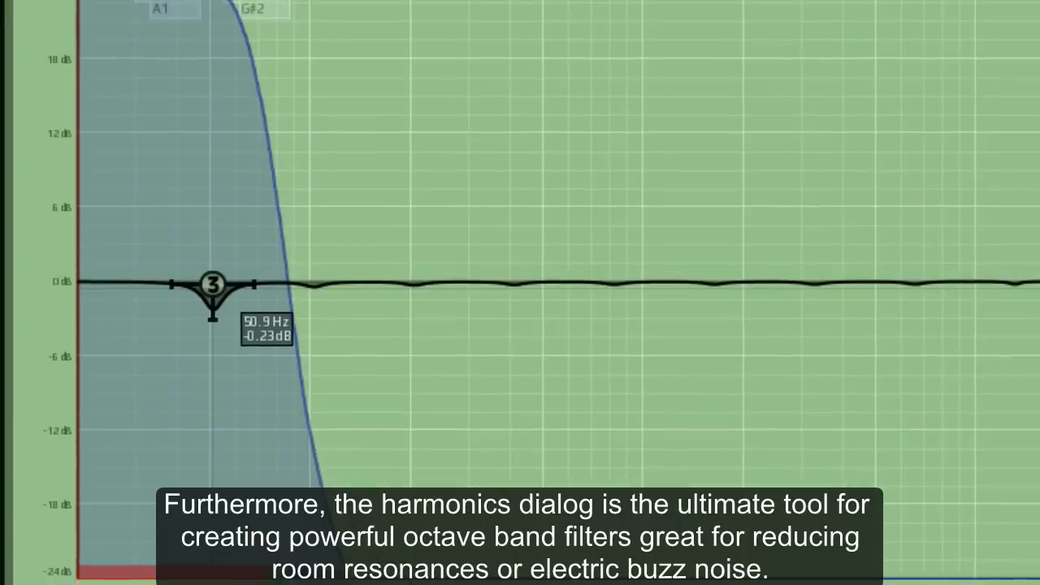
Drag band 3 down to about 50.9 Hz so its 12-semitone harmonics repeat across the spectrum.
drag(212, 282, 220, 367)
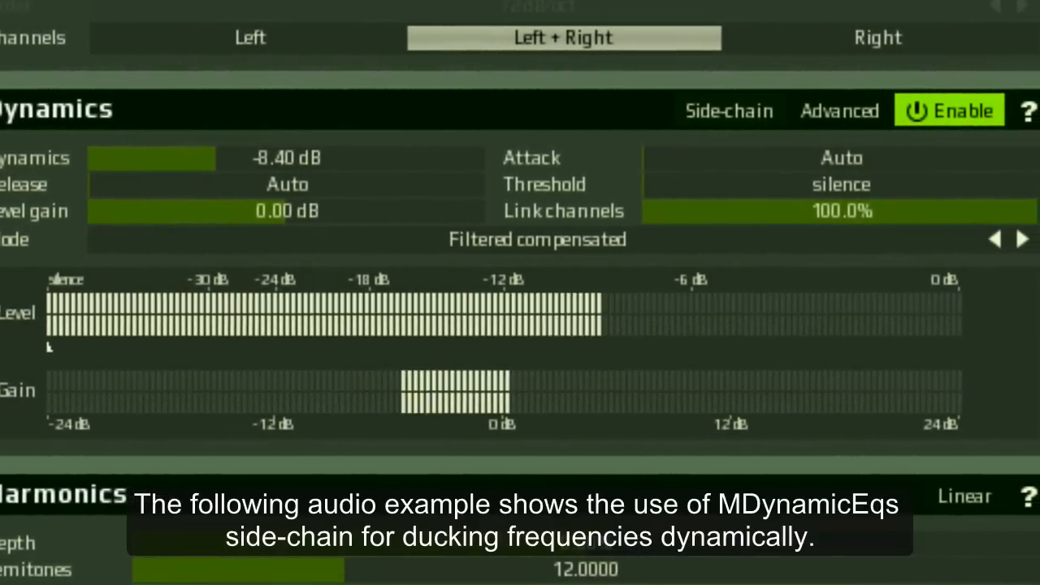
Switch the band's dynamics trigger to Side-chain so its frequencies duck with the side-chain signal.
click(728, 110)
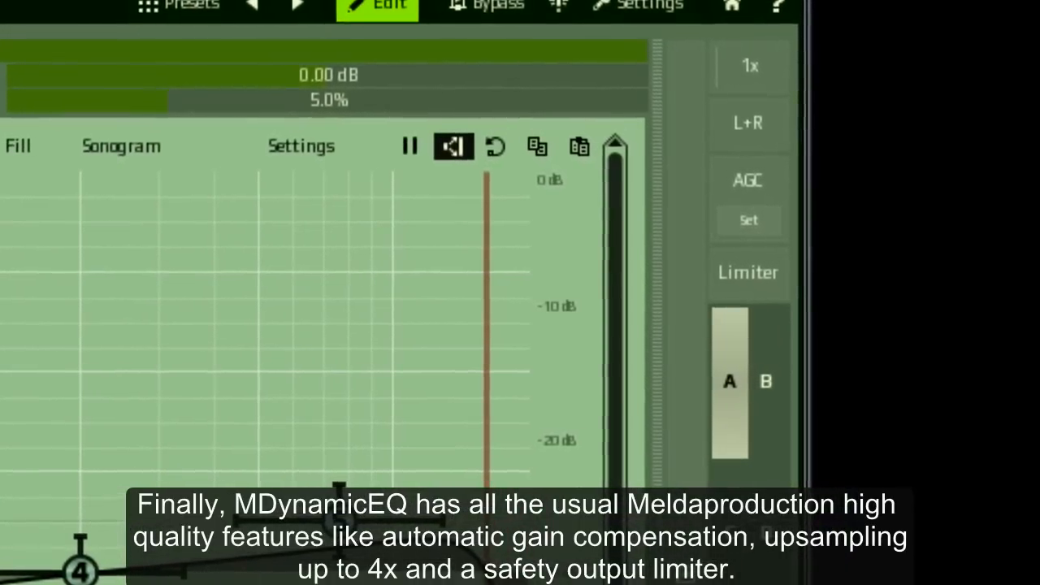
Enable AGC, then in MIDI settings pick Equalizer band 1 > Harmonics 1 as the controlled parameter.
click(748, 180)
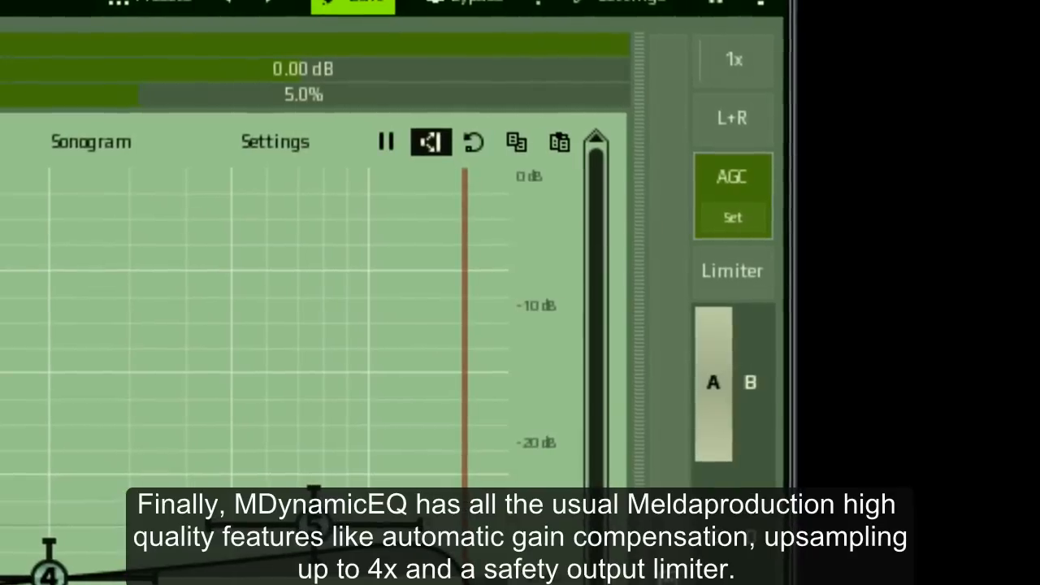
click(733, 58)
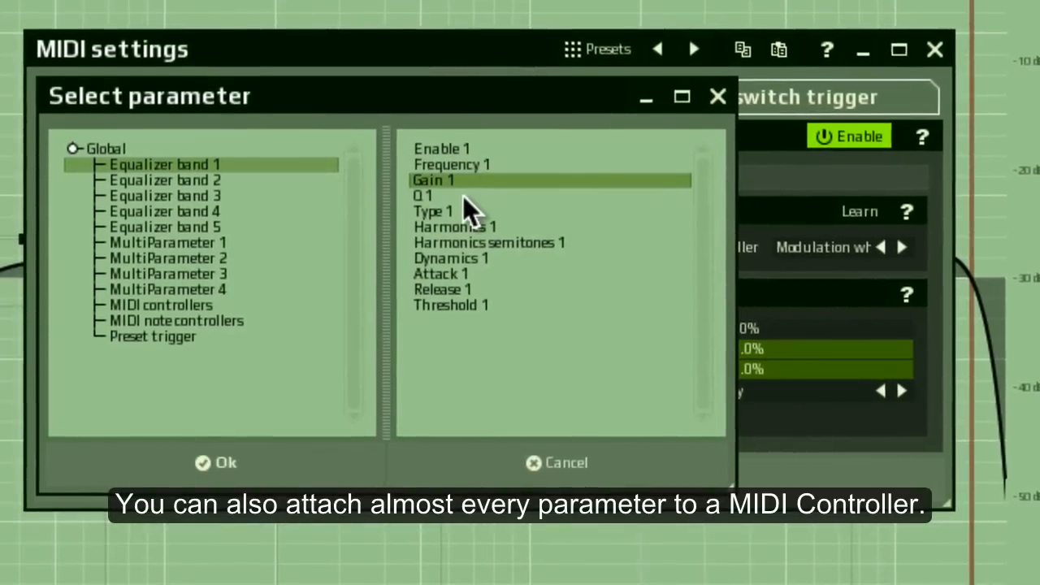
click(464, 227)
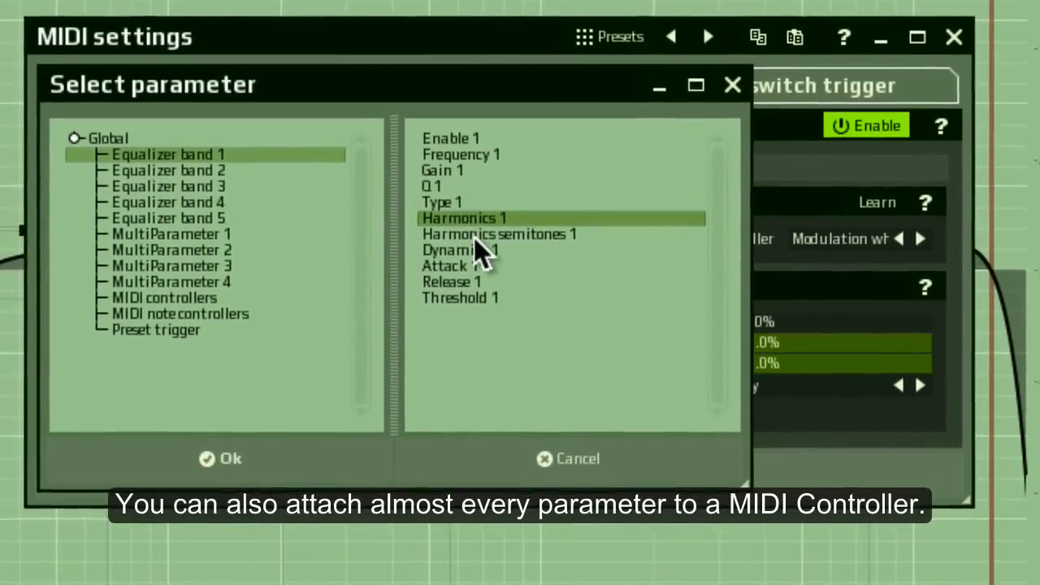